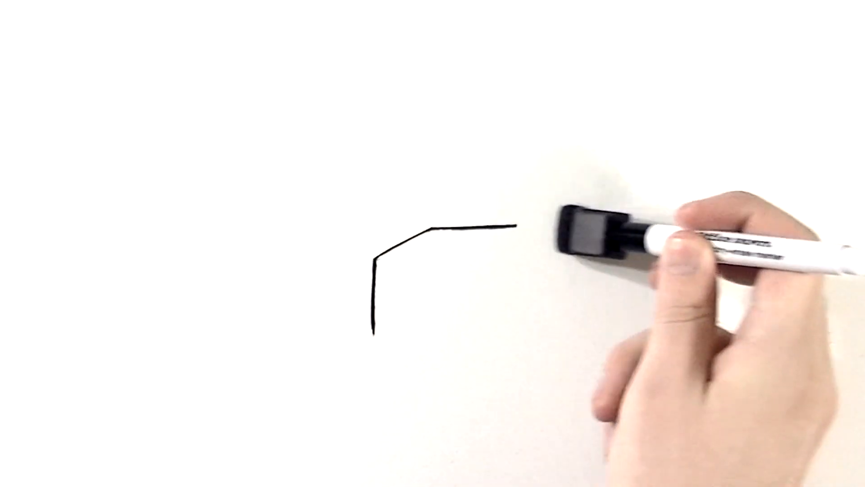
drag(521, 226, 525, 281)
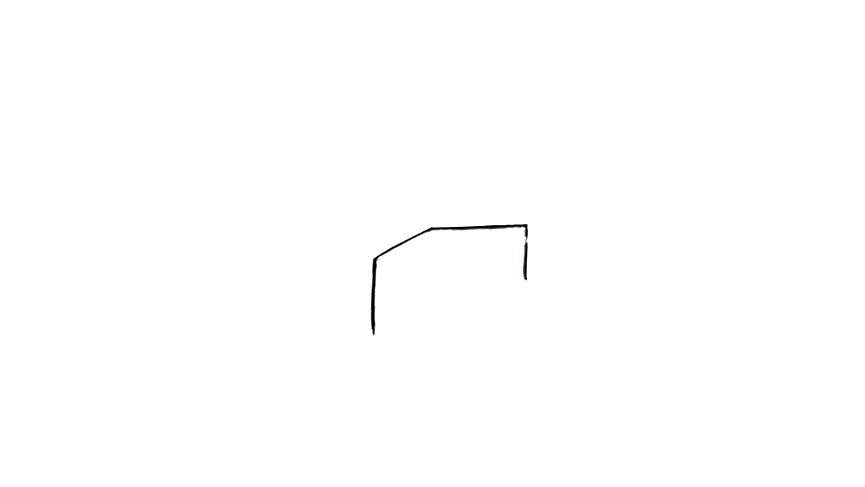